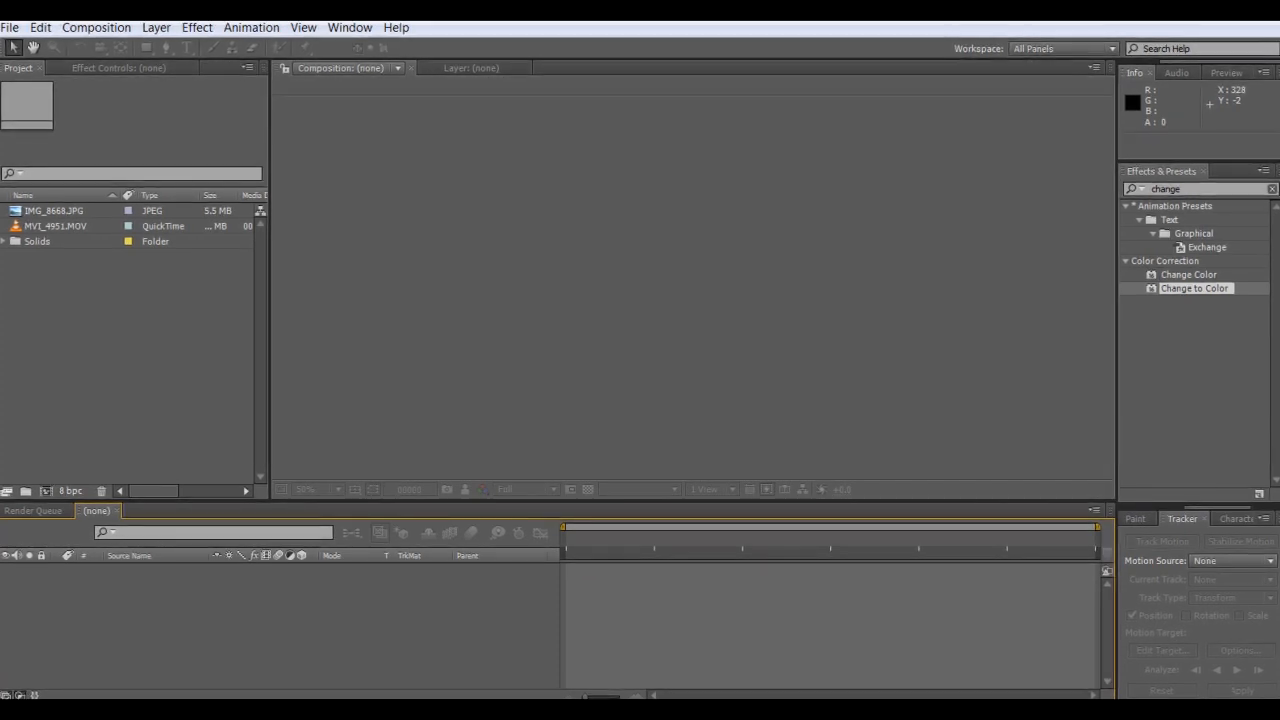
Clear the effects search and open MVI_4951.MOV in the Footage viewer
{"action": "left_click", "coordinate": [1271, 188]}
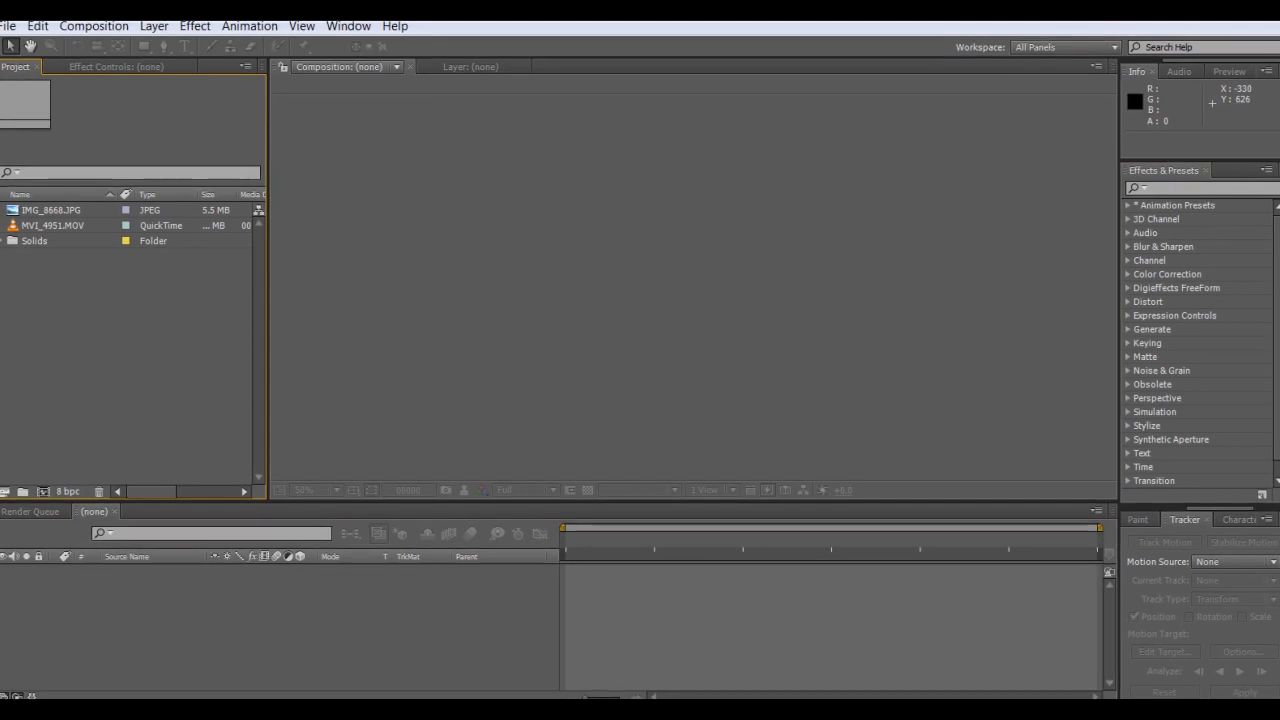
{"action": "double_click", "coordinate": [53, 225]}
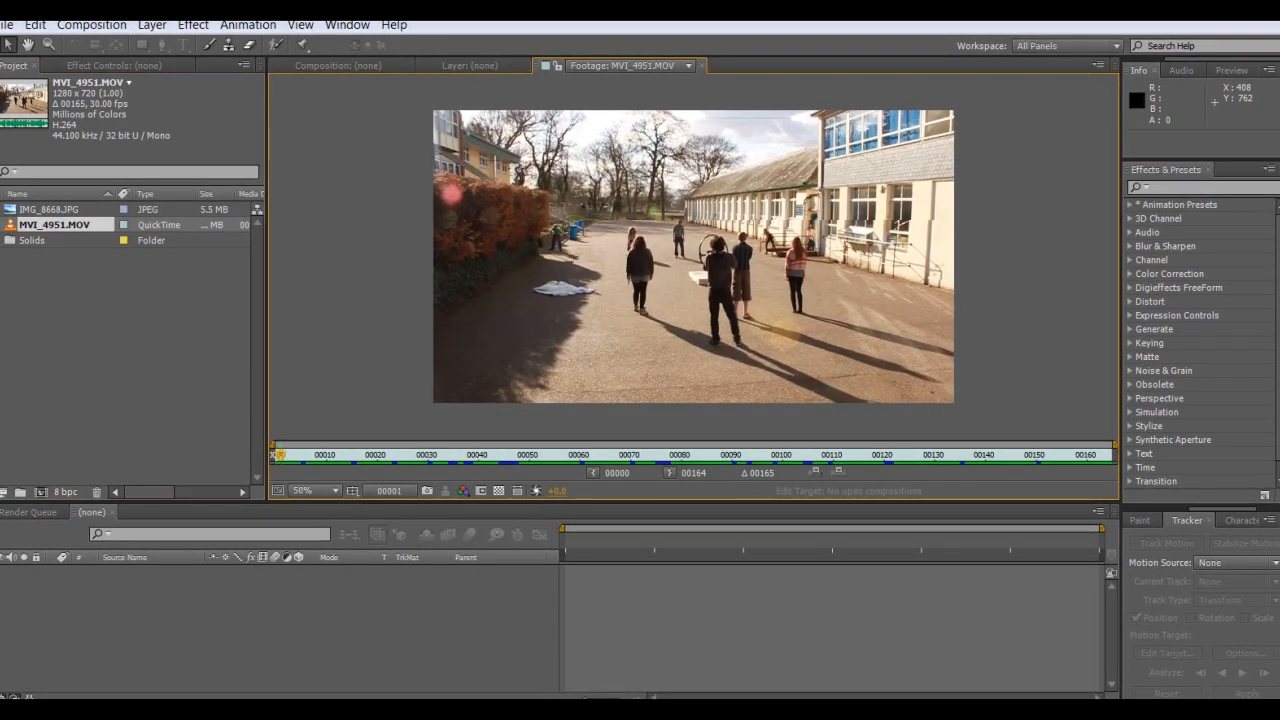
Play the schoolyard clip, rewind to frame 0, and build the MVI_4951 composition from it
{"action": "left_click", "coordinate": [540, 454]}
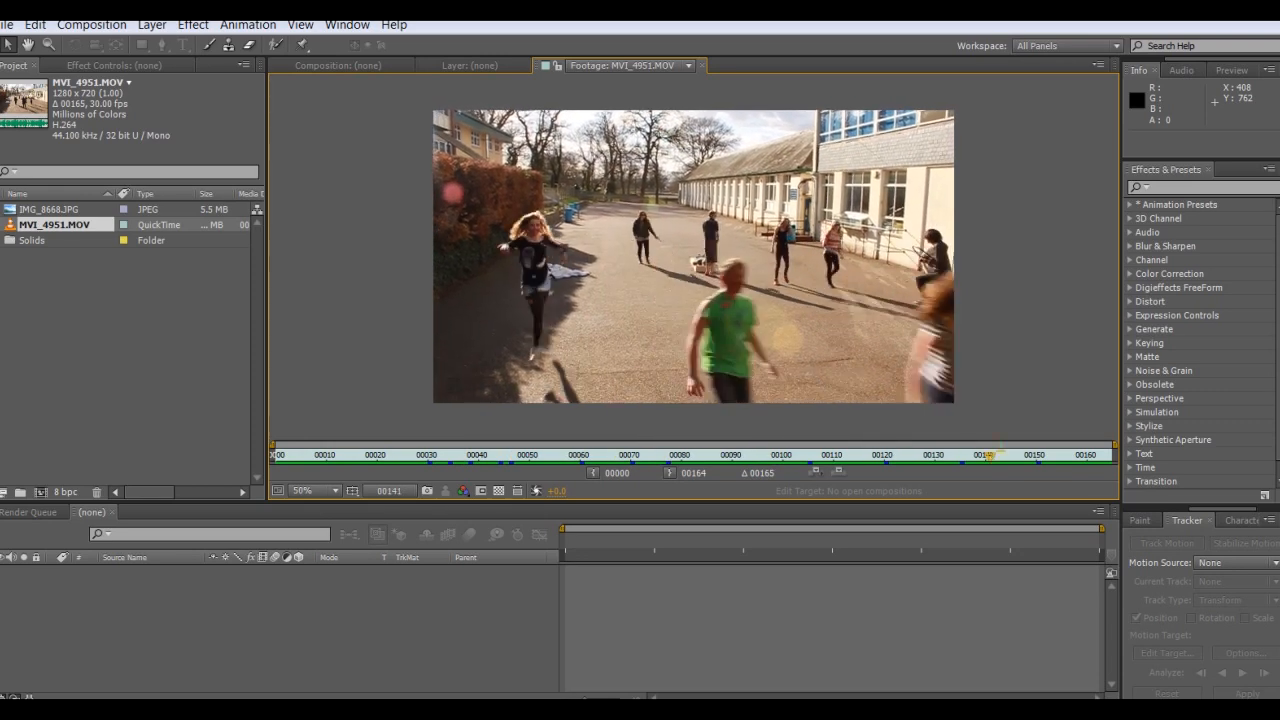
{"action": "left_click", "coordinate": [356, 454]}
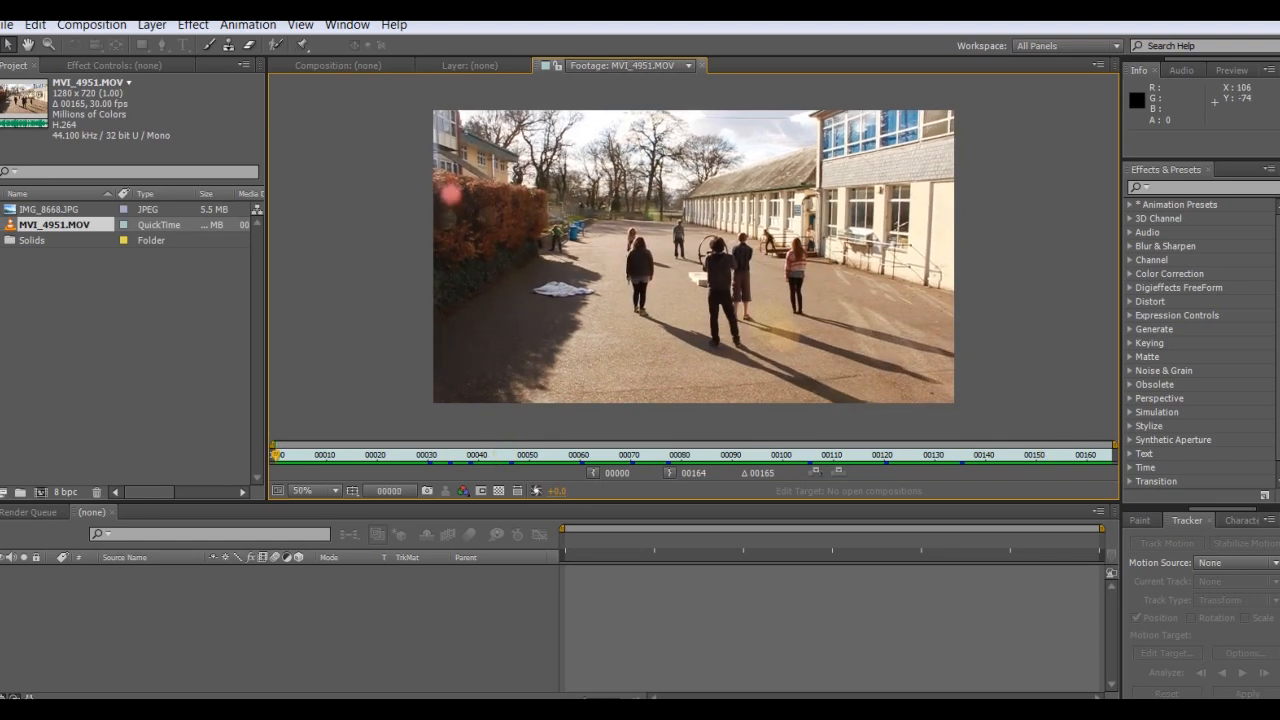
{"action": "left_click", "coordinate": [701, 65]}
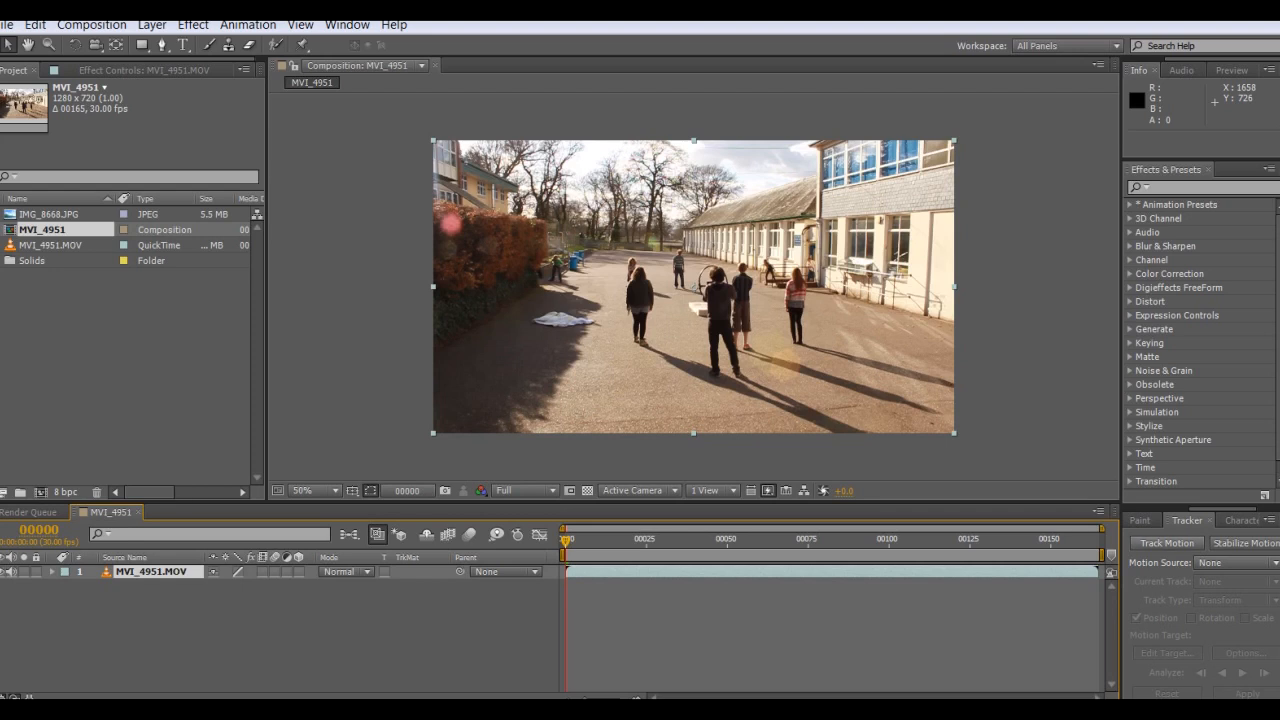
Start Track Motion to track a window on the building through frame 164
{"action": "left_click", "coordinate": [1164, 542]}
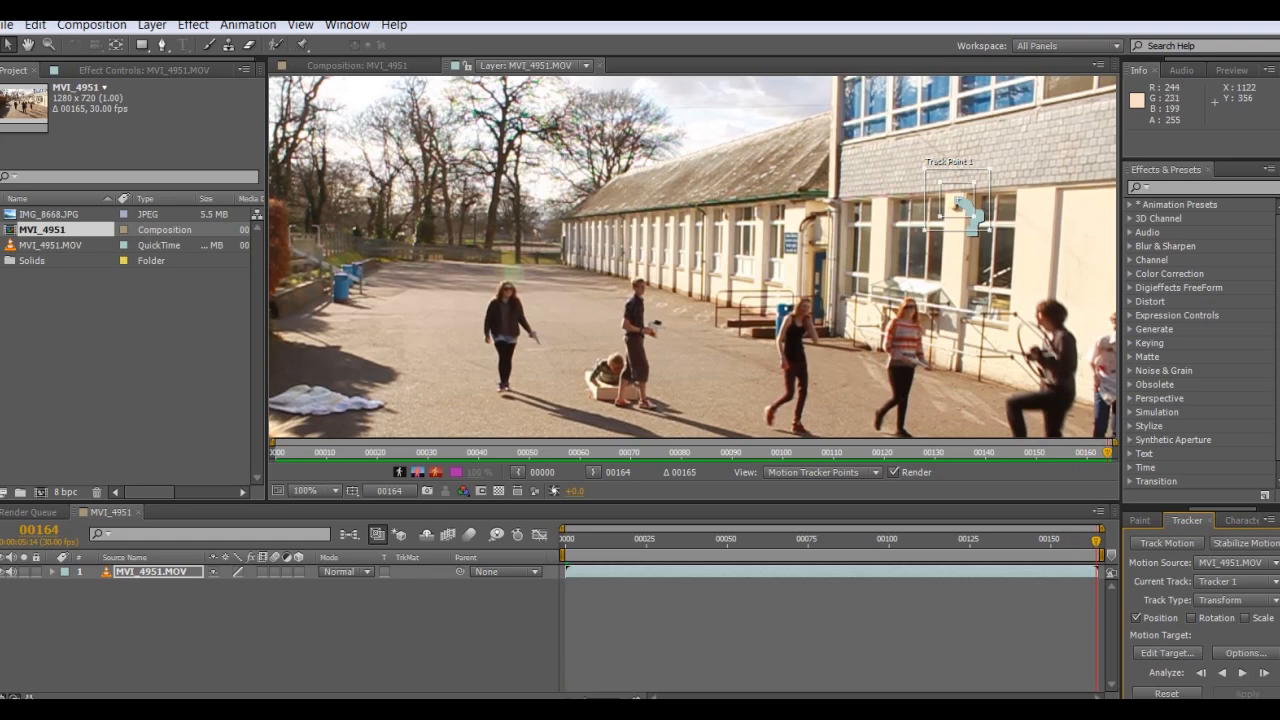
Add Null 3 as the track target and apply the tracked X and Y motion
{"action": "left_click", "coordinate": [151, 24]}
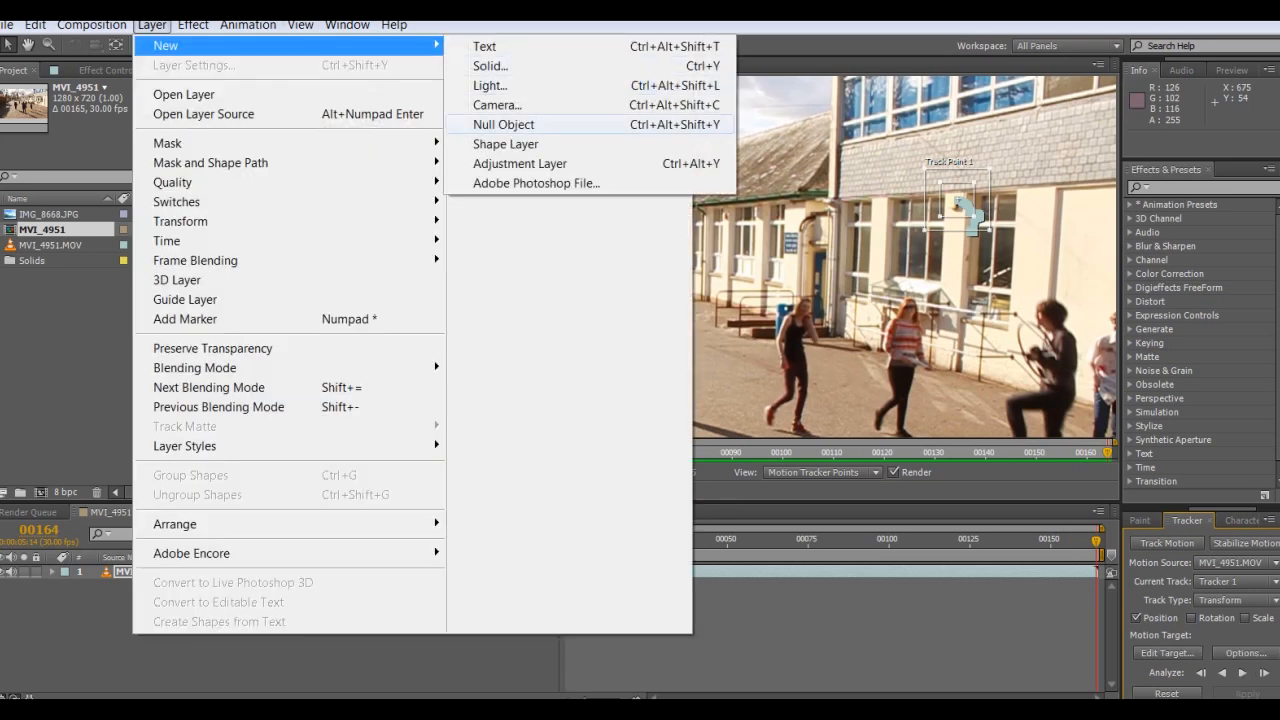
{"action": "left_click", "coordinate": [504, 124]}
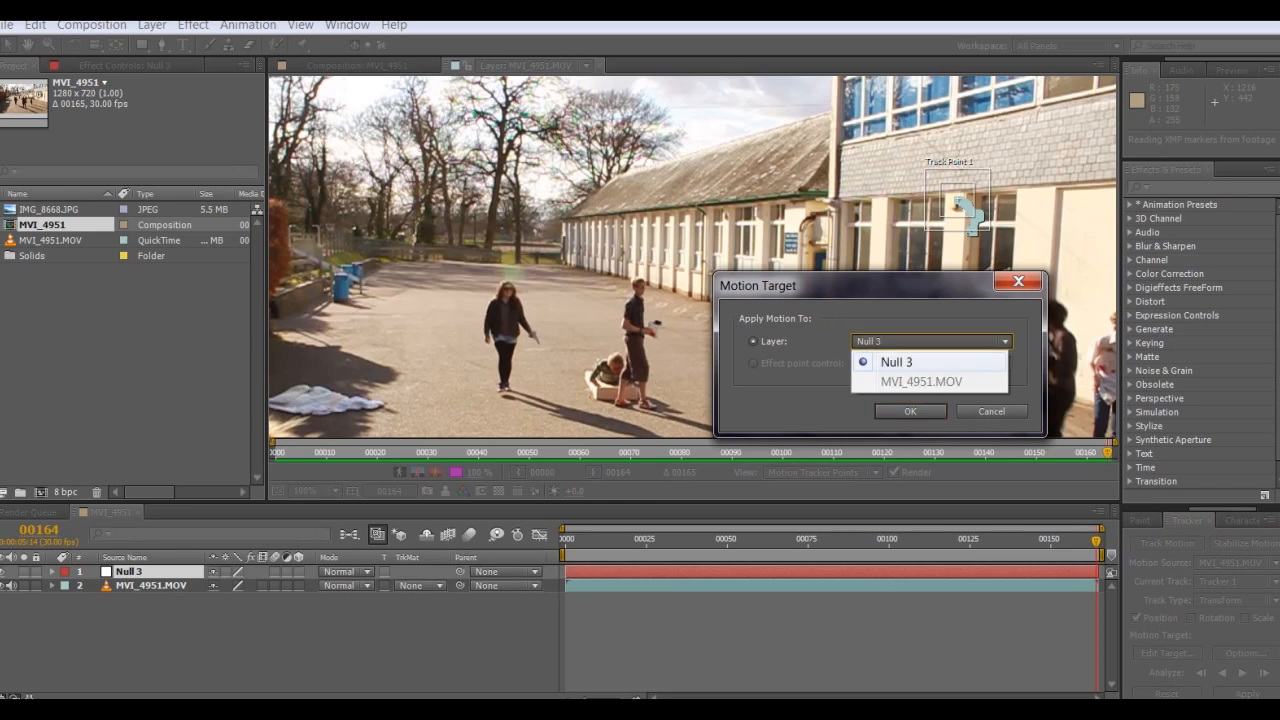
{"action": "left_click", "coordinate": [909, 411]}
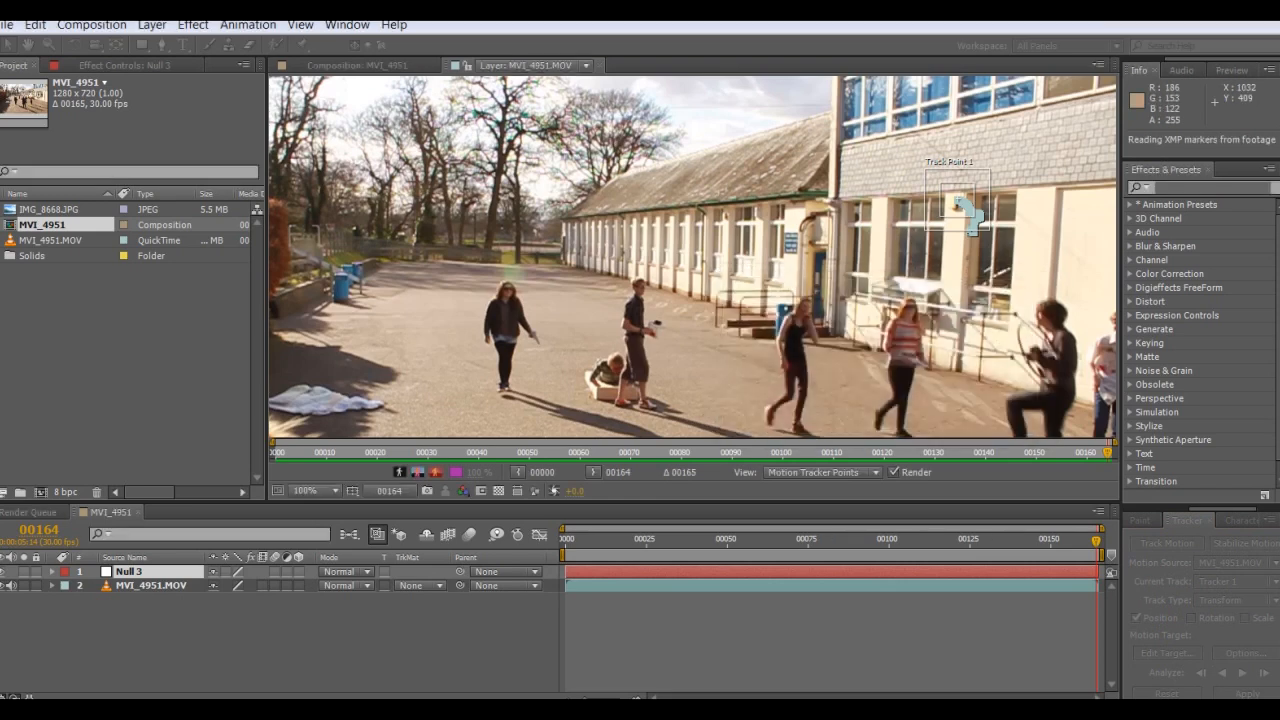
{"action": "left_click", "coordinate": [1247, 692]}
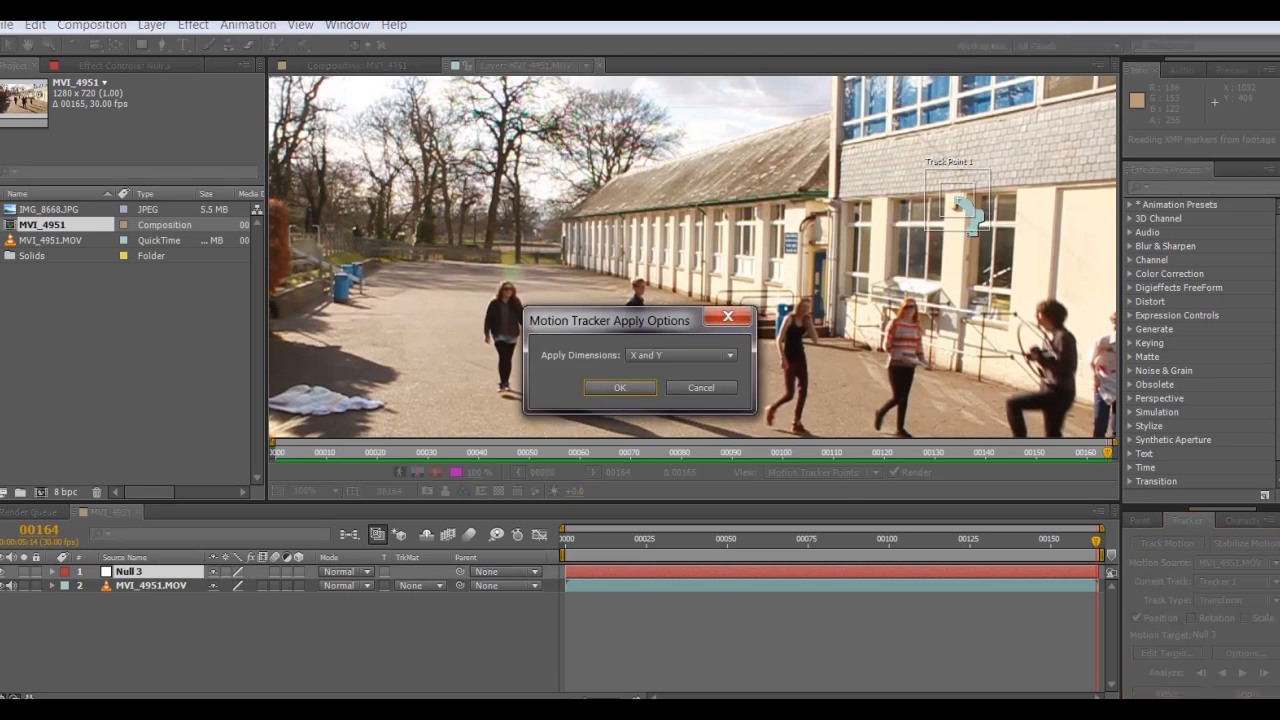
{"action": "left_click", "coordinate": [619, 387]}
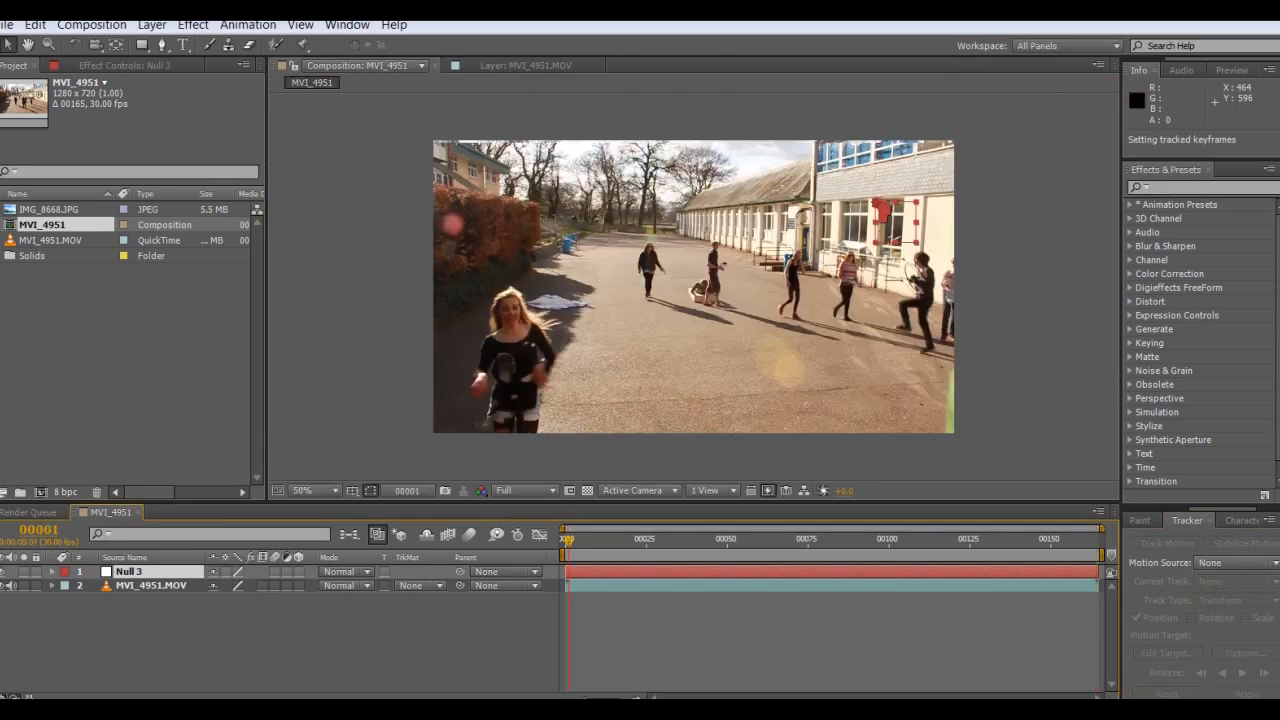
Play back Null 3 following the track and delete the MVI_4951.MOV layer
{"action": "left_click", "coordinate": [567, 538]}
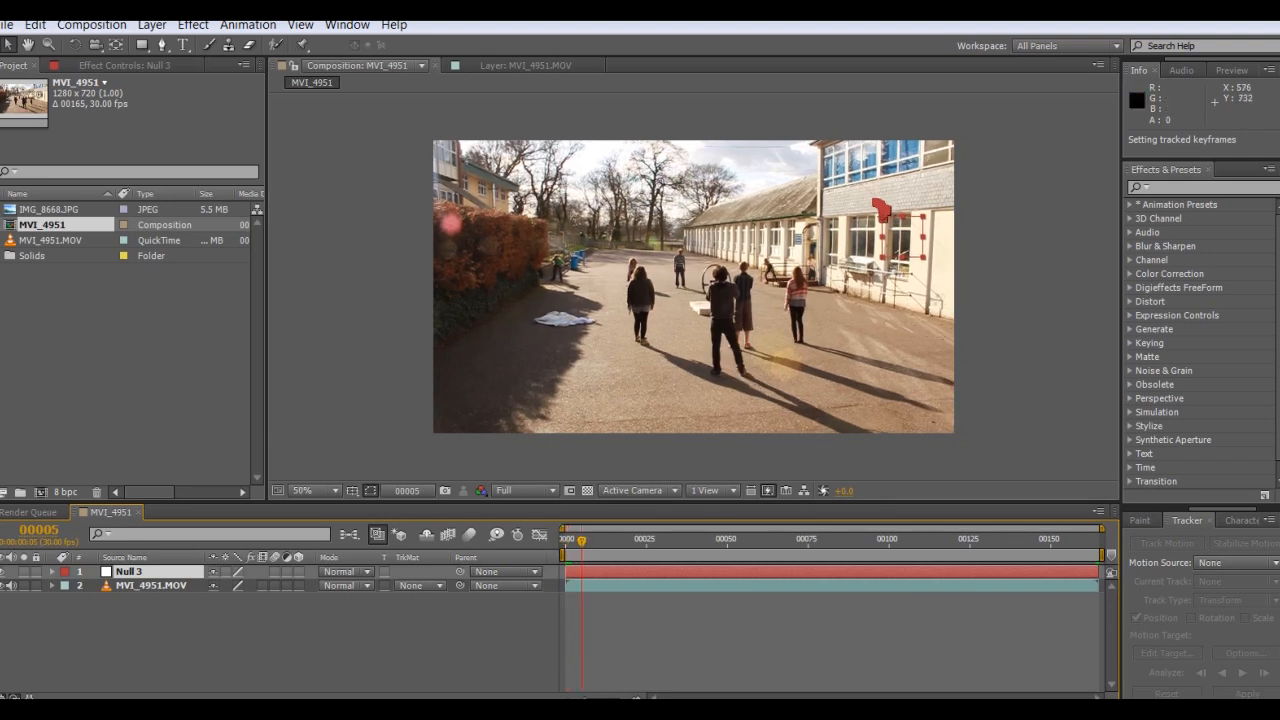
{"action": "left_click", "coordinate": [782, 538]}
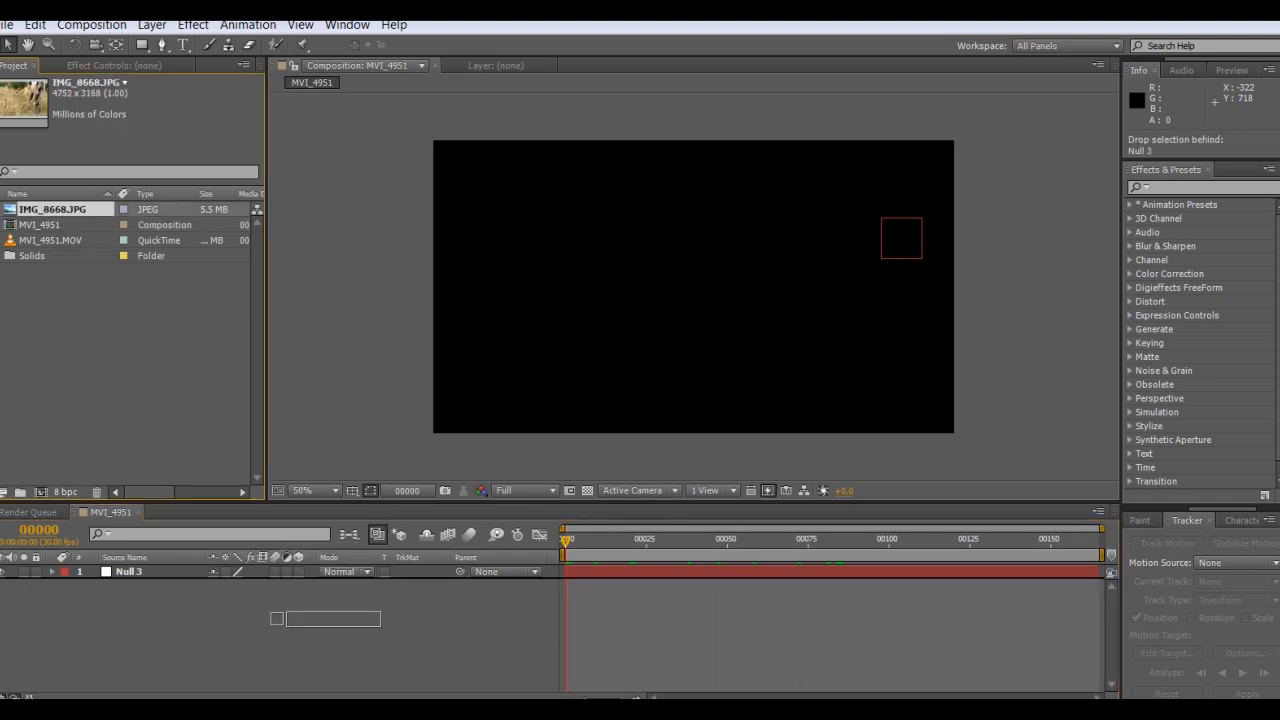
Add IMG_8668.JPG below Null 3 at 28% scale and begin pre-composing it
{"action": "left_click_drag", "start_coordinate": [50, 209], "coordinate": [693, 287]}
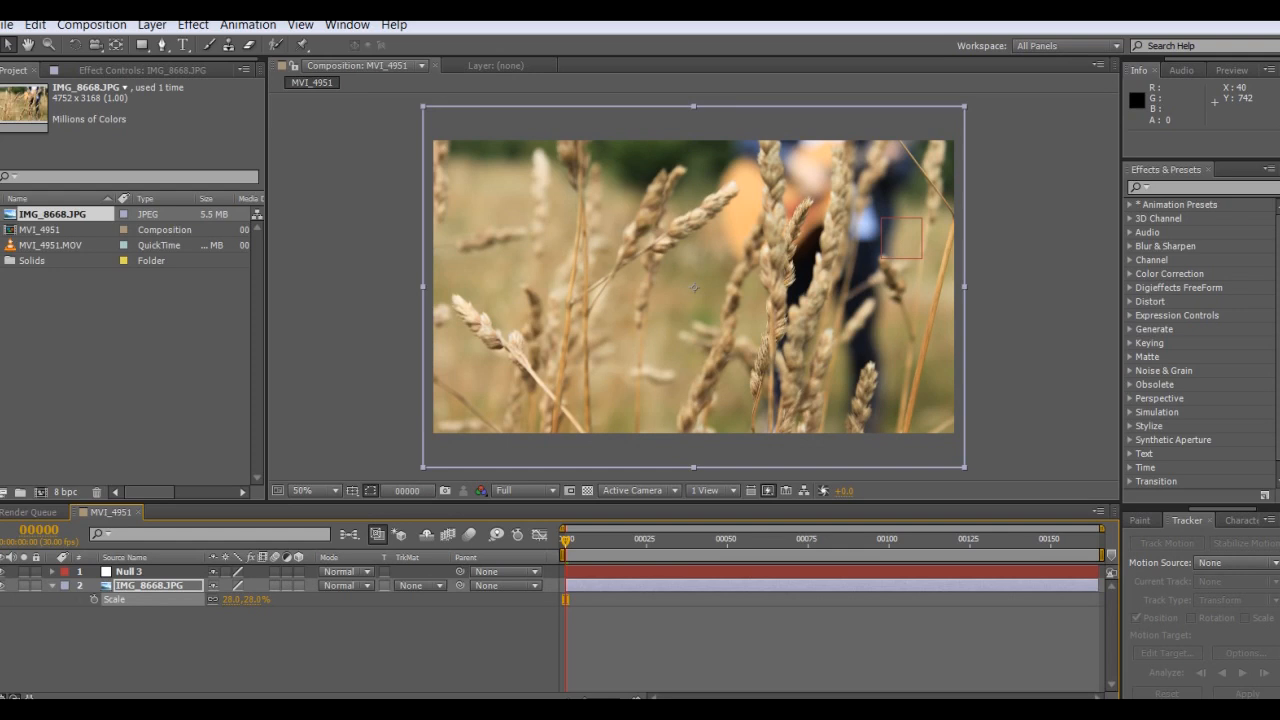
{"action": "left_click", "coordinate": [52, 585]}
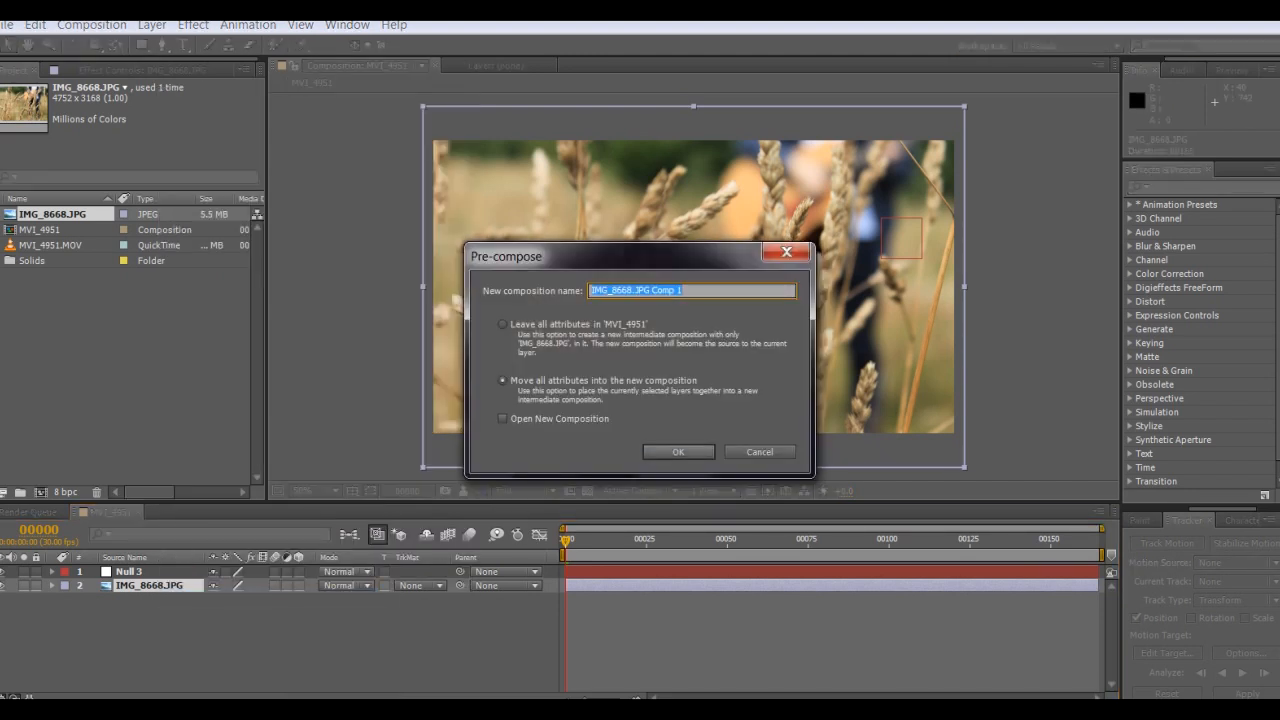
Pre-compose the photo as IMG_8668.JPG Comp 1, parent it to Null 3, and preview
{"action": "left_click", "coordinate": [678, 451]}
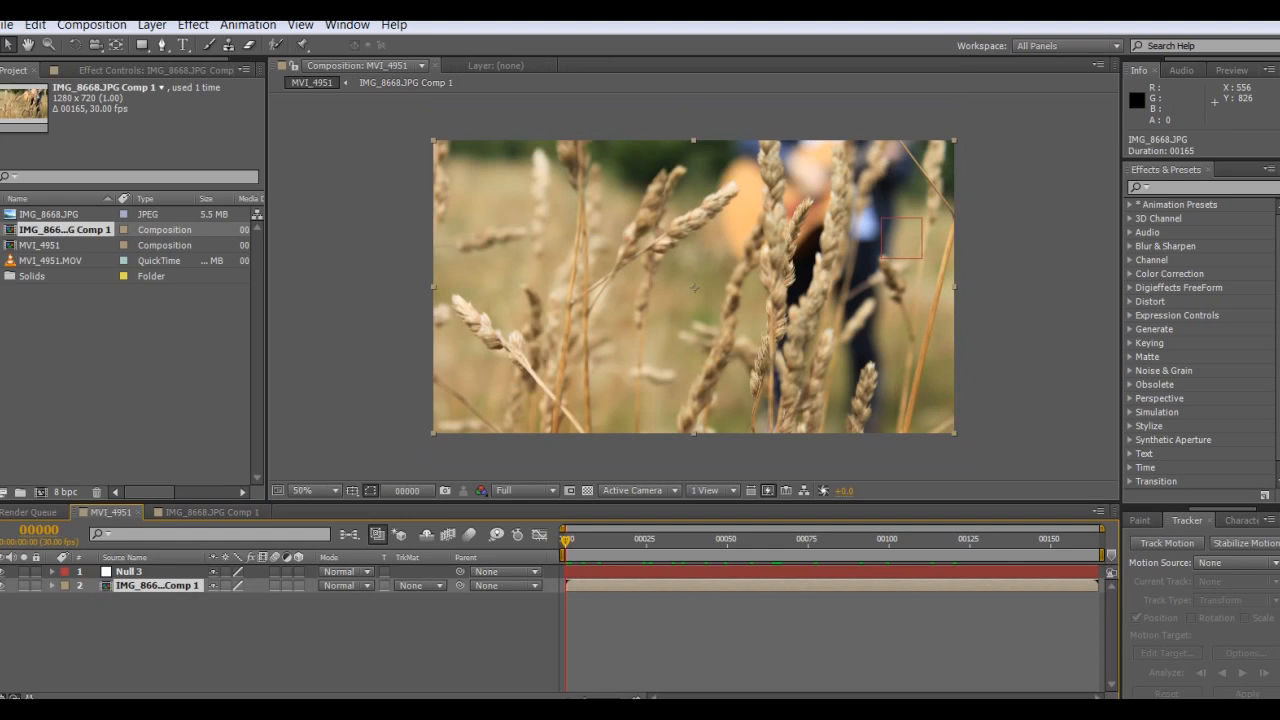
{"action": "left_click", "coordinate": [42, 586]}
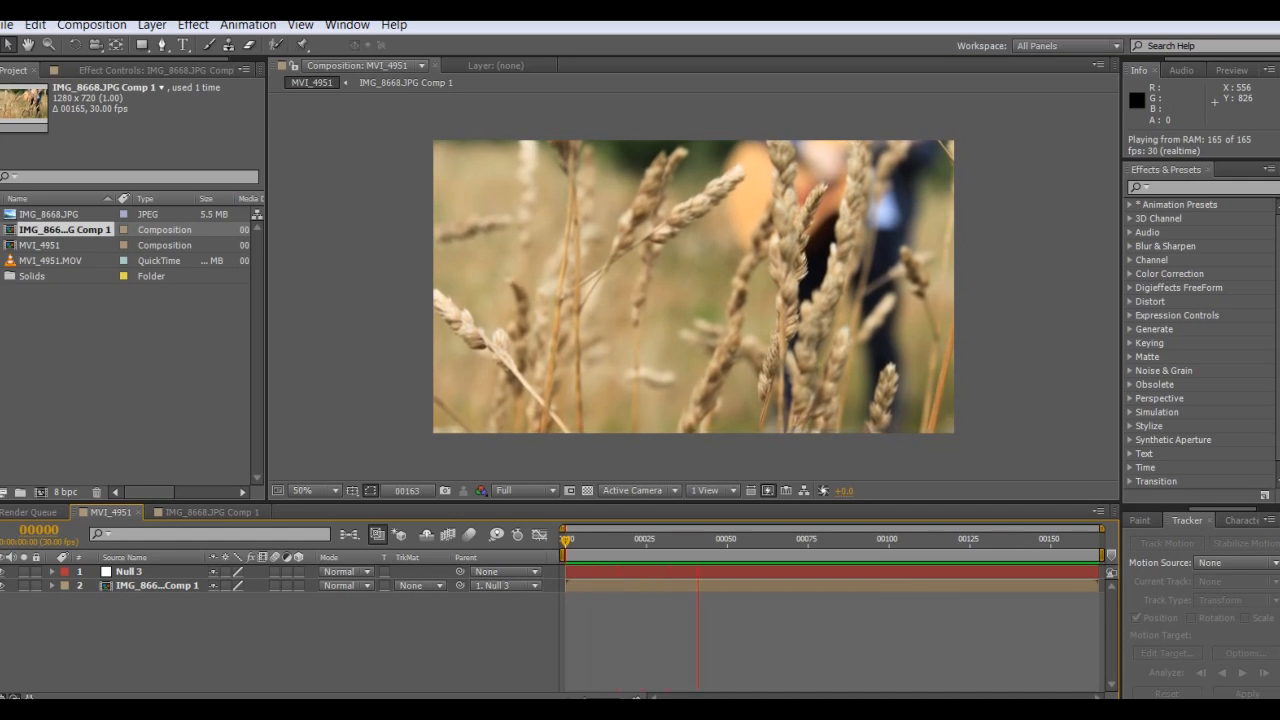
Stop preview, scale IMG_8668.JPG Comp 1 to 115%, and zoom viewer to 50%
{"action": "left_click", "coordinate": [805, 538]}
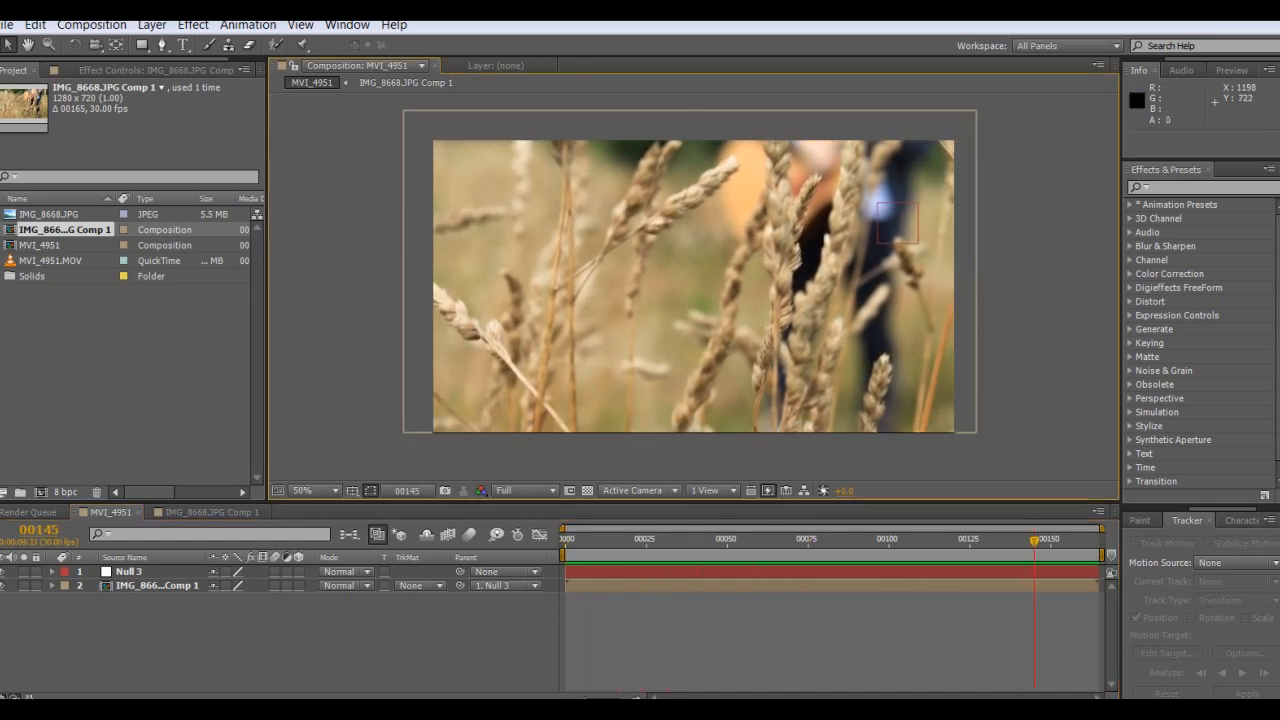
{"action": "left_click", "coordinate": [304, 490]}
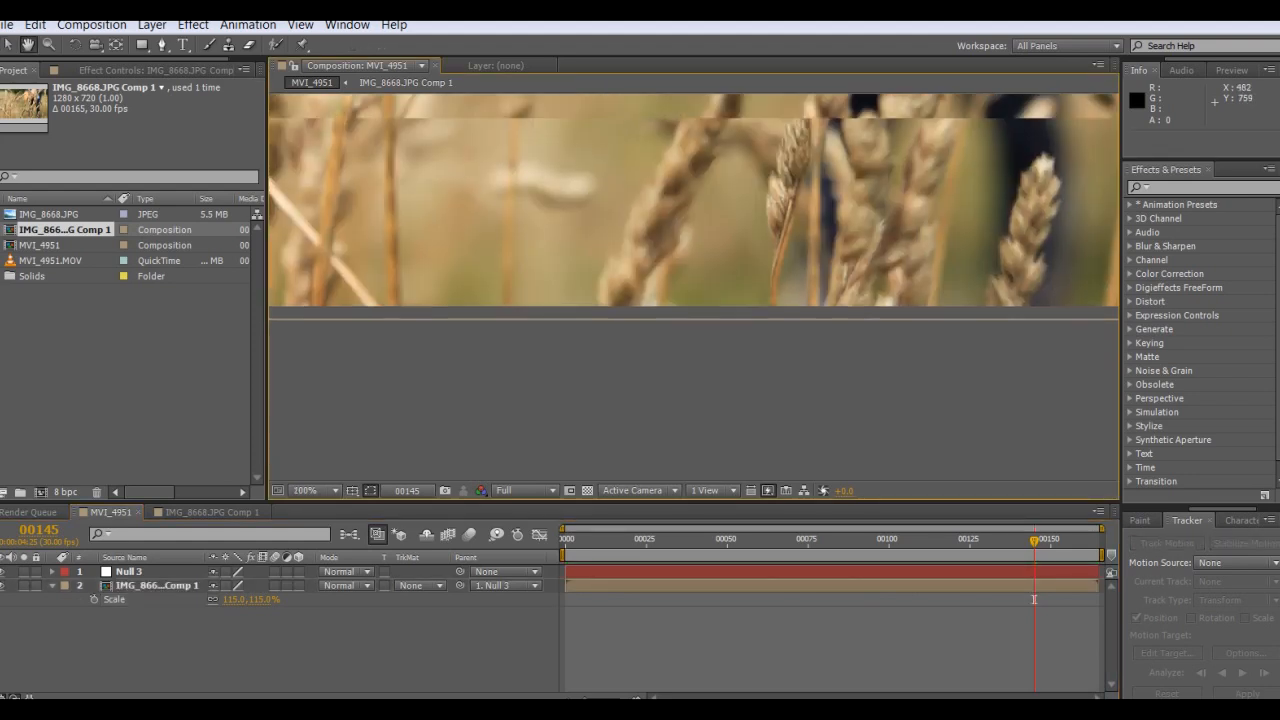
{"action": "left_click", "coordinate": [310, 490]}
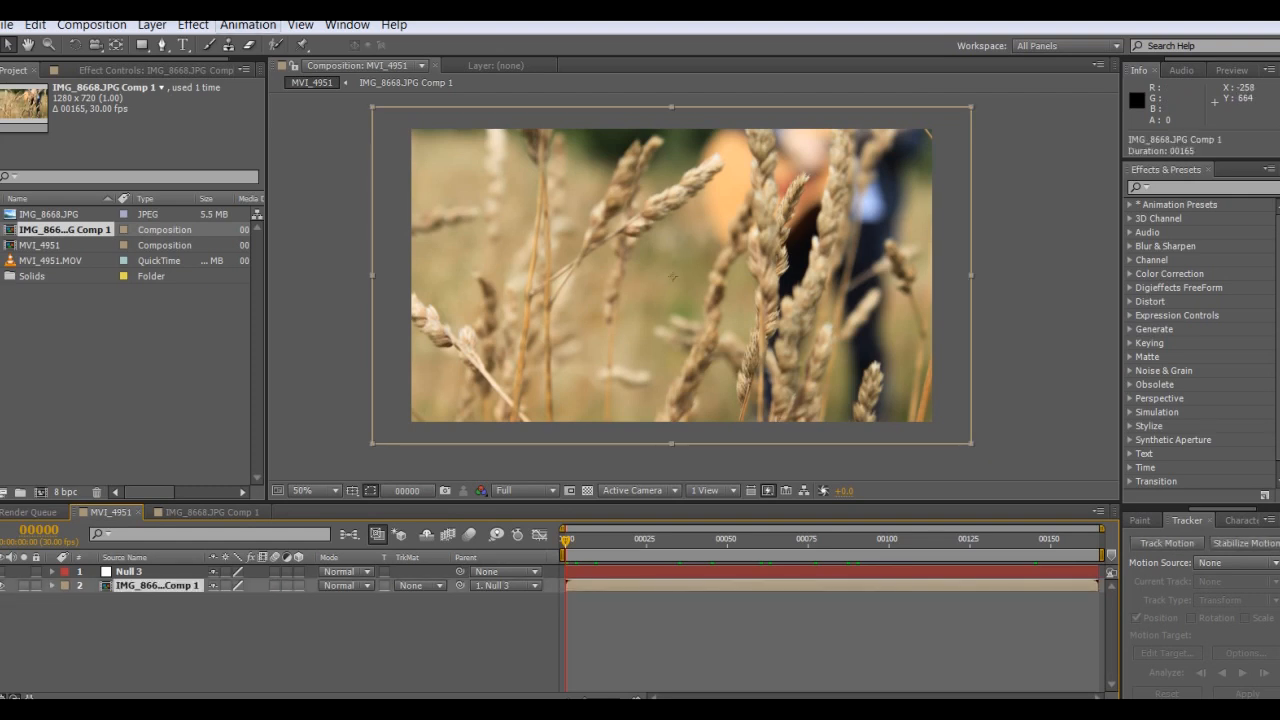
{"action": "mouse_move", "coordinate": [301, 44]}
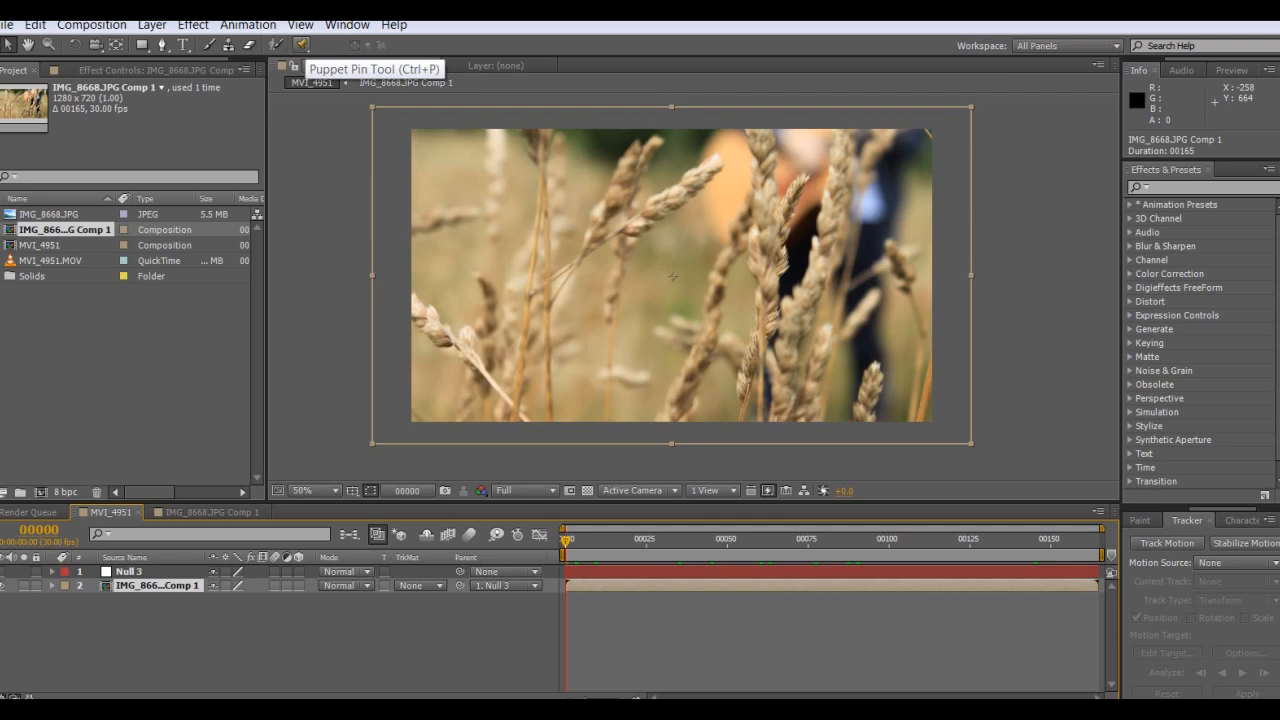
Switch to the Puppet Pin Tool to pin the wheat stalk
{"action": "left_click", "coordinate": [300, 45]}
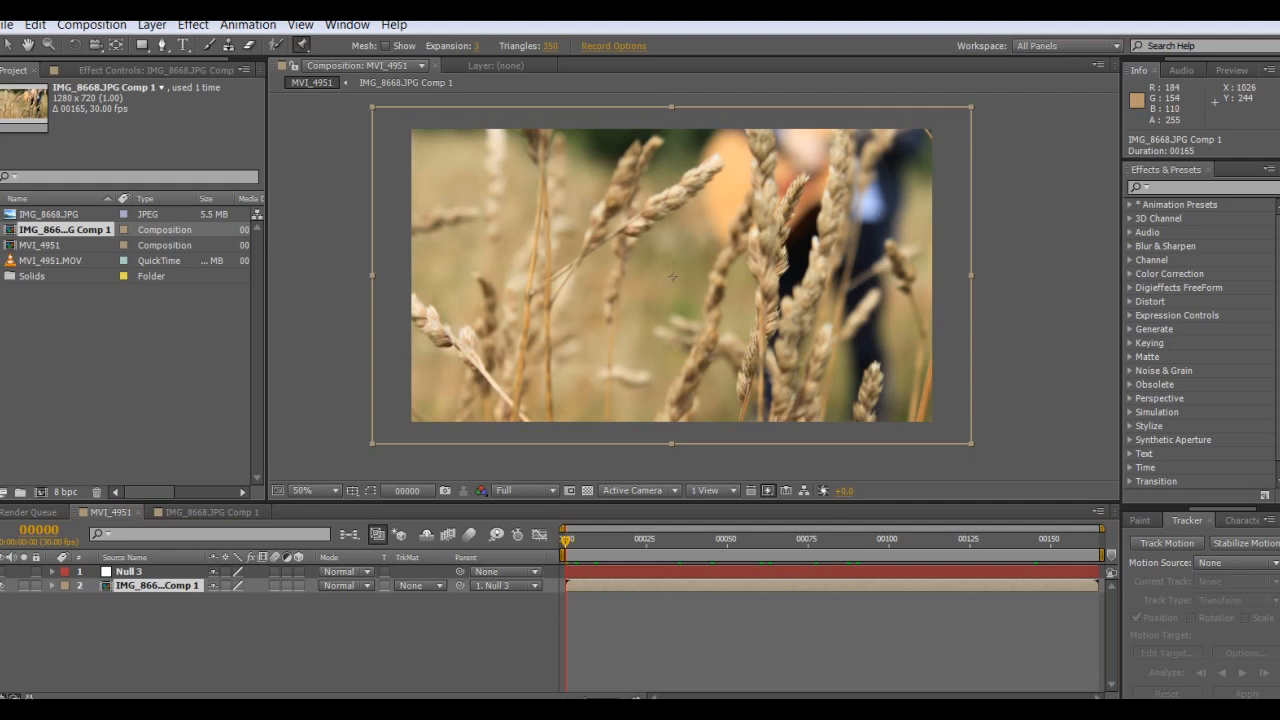
{"action": "mouse_move", "coordinate": [672, 277]}
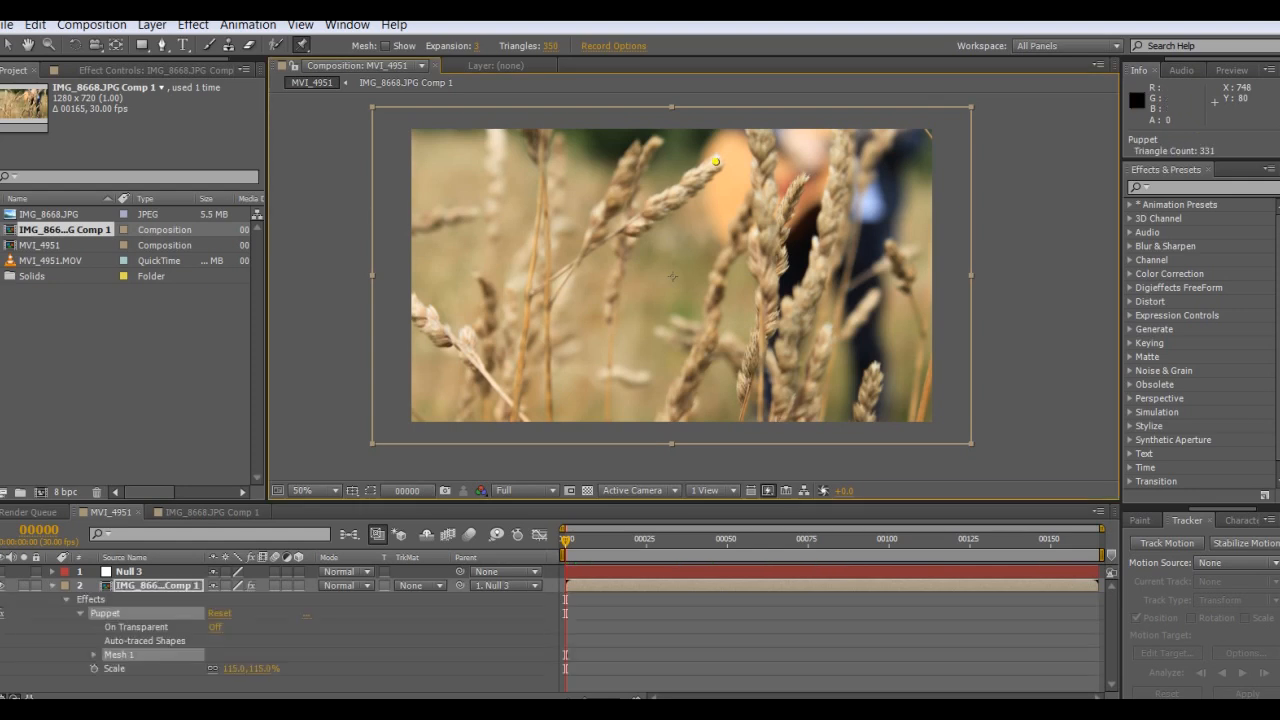
{"action": "mouse_move", "coordinate": [672, 275]}
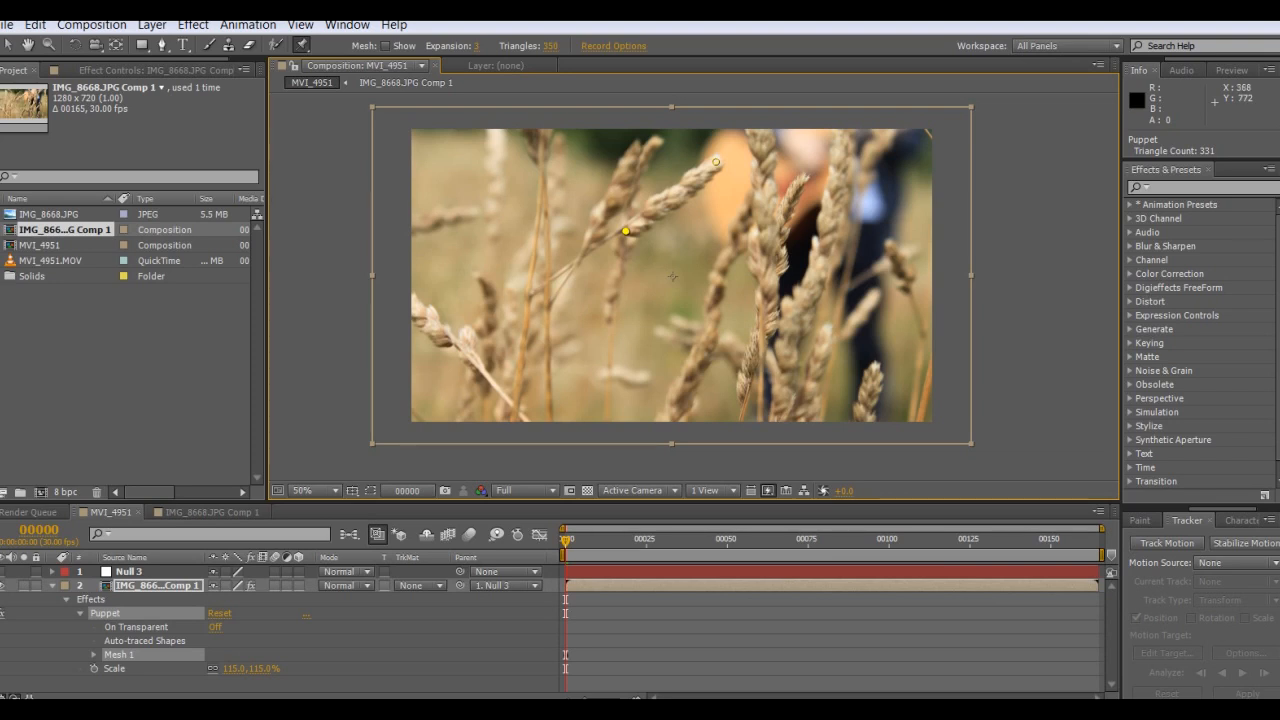
{"action": "mouse_move", "coordinate": [567, 555]}
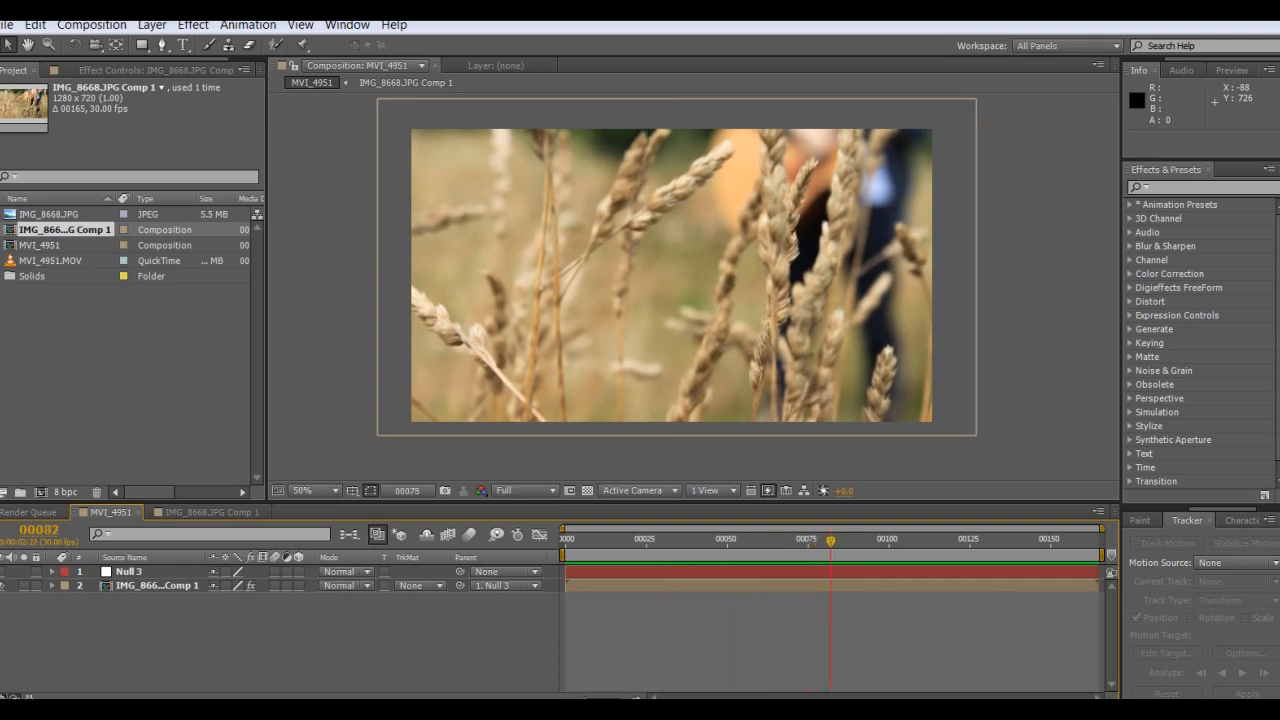
{"action": "left_click", "coordinate": [725, 540]}
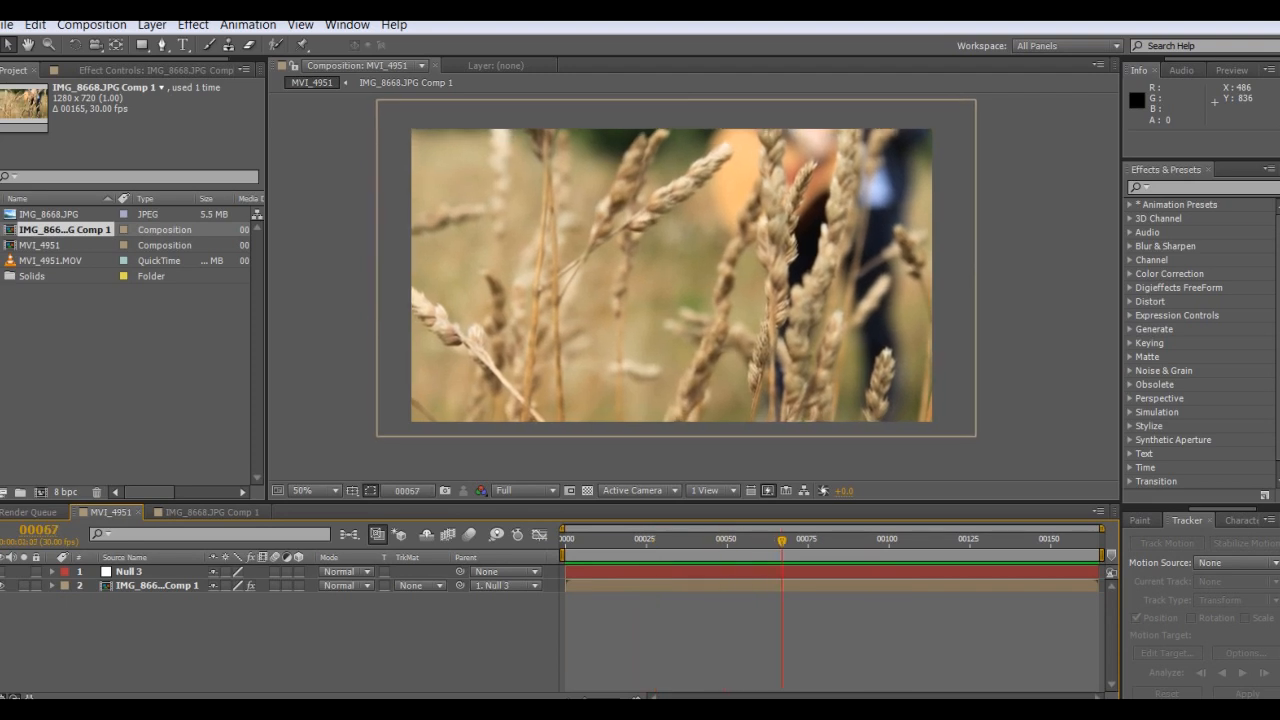
{"action": "left_click", "coordinate": [805, 538]}
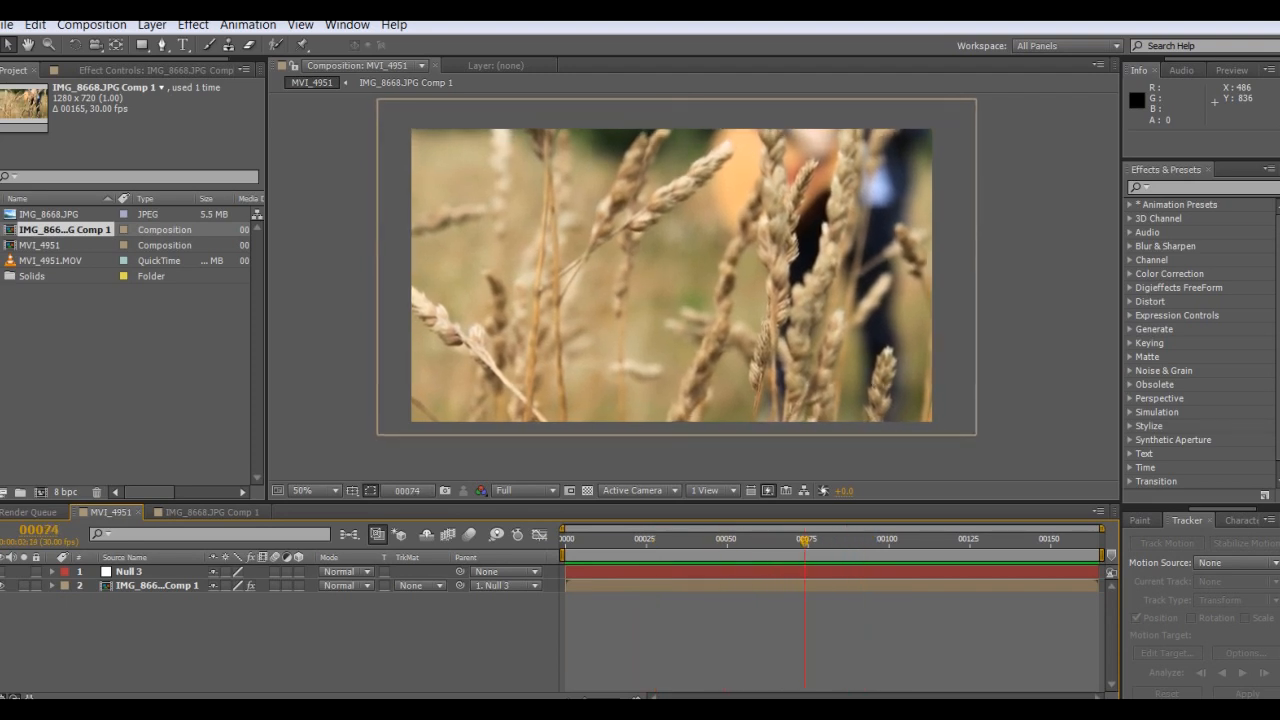